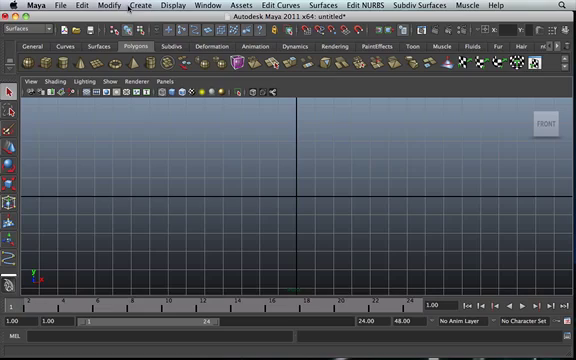
Activate the CV Curve Tool from the Create menu over the empty grid
click(90, 8)
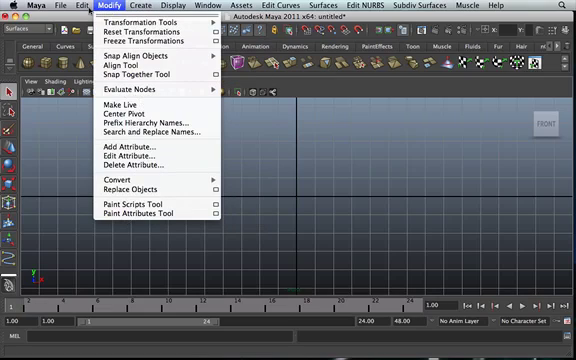
click(136, 6)
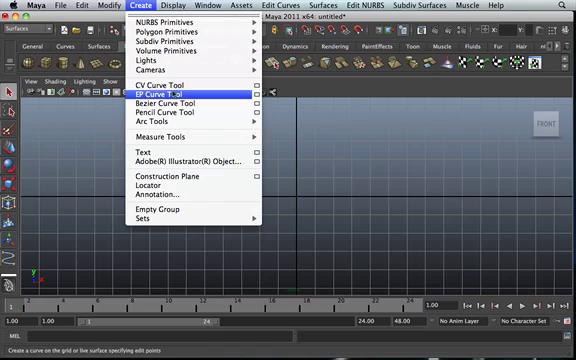
mouse_move(156, 88)
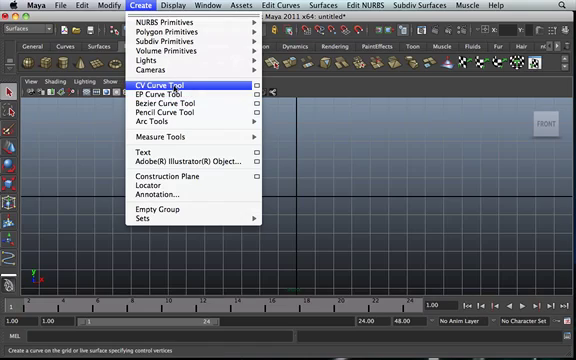
click(170, 88)
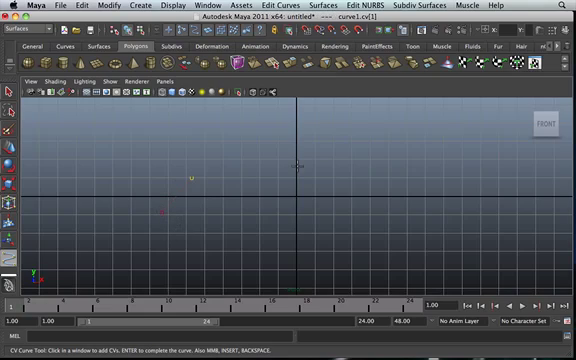
Place the first control points of the leaf-shaped curve on the grid
click(302, 164)
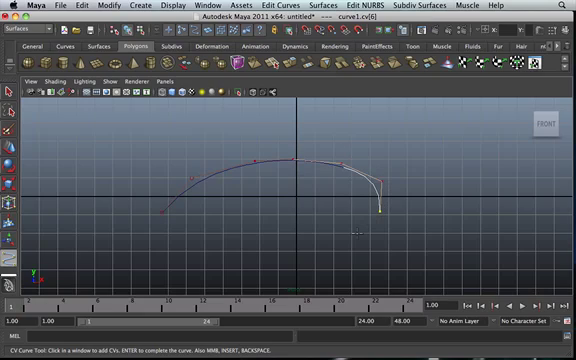
click(284, 238)
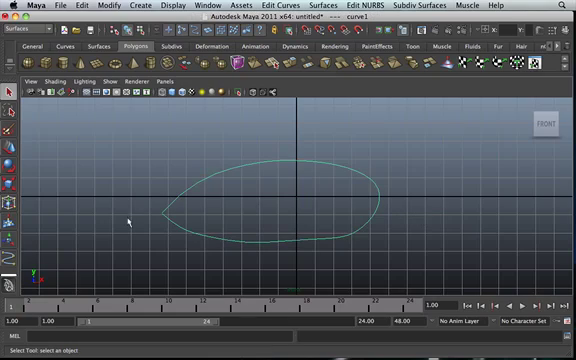
mouse_move(308, 208)
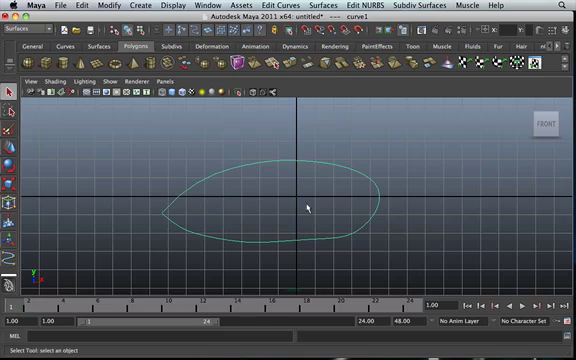
mouse_move(256, 170)
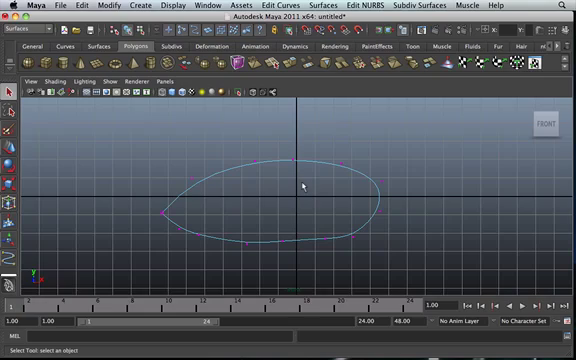
mouse_move(164, 216)
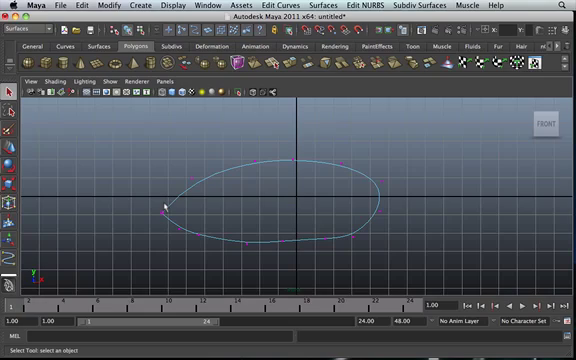
mouse_move(176, 218)
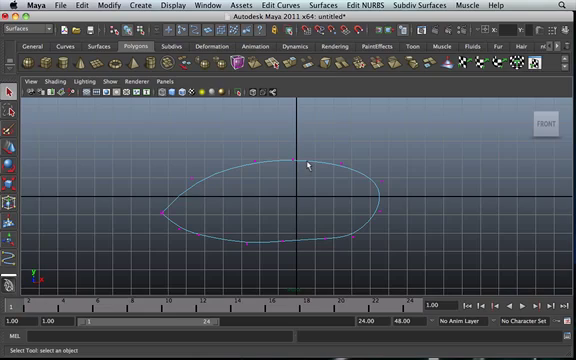
Switch the closed curve to edit-point component mode via its marking menu
right_click(308, 166)
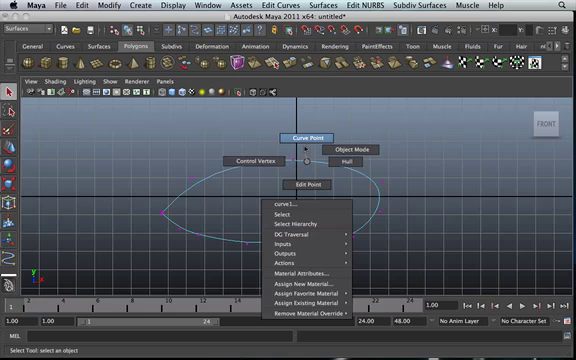
click(284, 150)
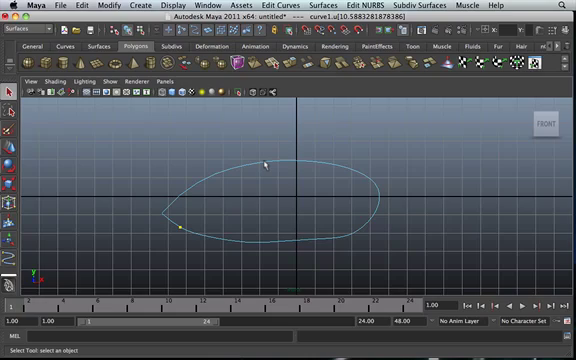
mouse_move(316, 168)
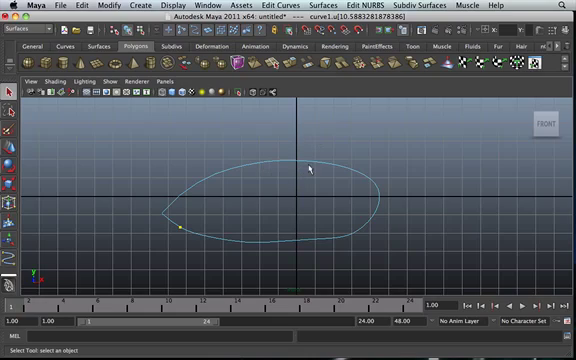
Return the curve to Object Mode from its marking menu
right_click(312, 164)
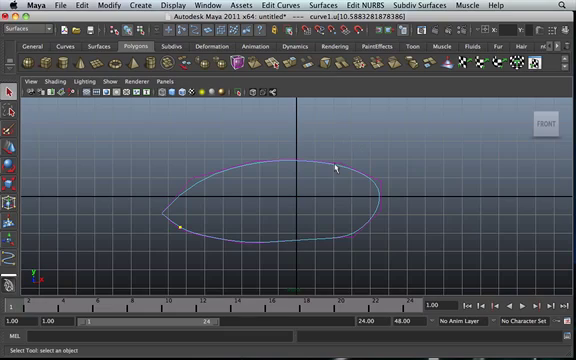
mouse_move(288, 172)
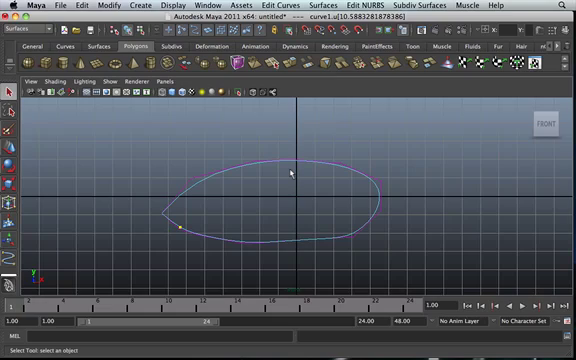
mouse_move(300, 164)
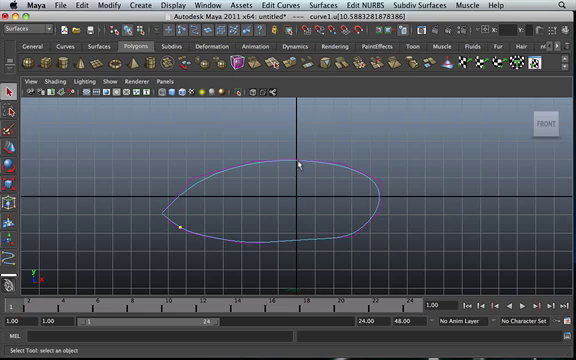
mouse_move(348, 146)
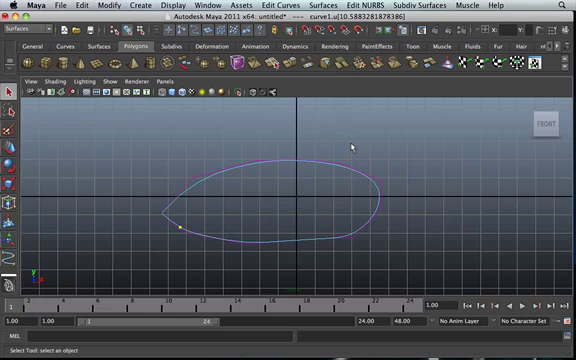
mouse_move(344, 158)
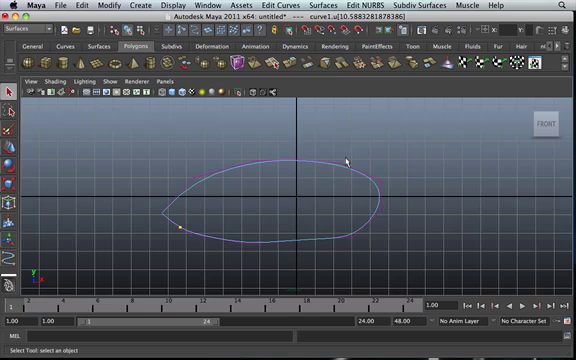
mouse_move(344, 166)
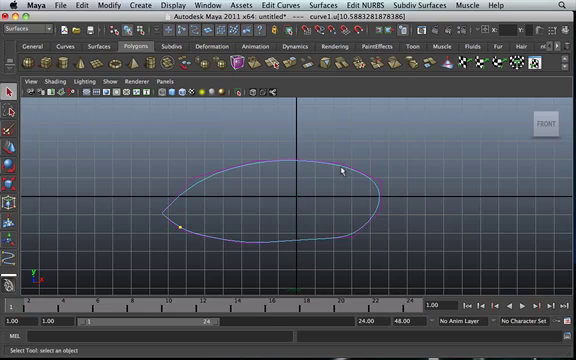
mouse_move(278, 204)
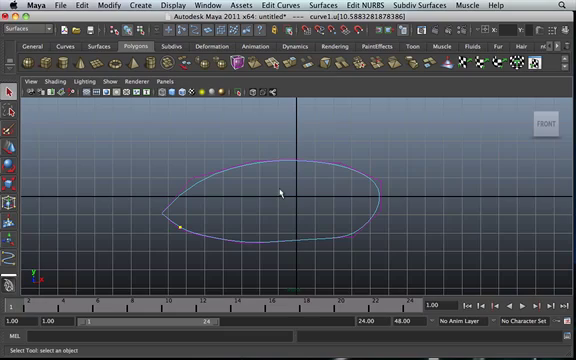
mouse_move(196, 188)
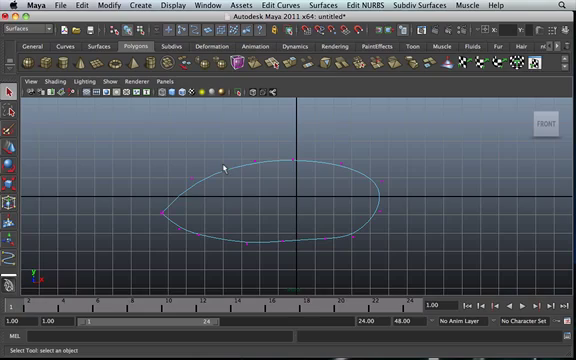
mouse_move(256, 166)
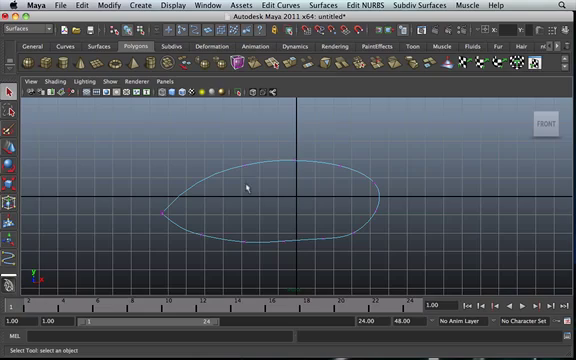
Move several curve points to form an egg-like outline tapering to a point on the left
right_click(248, 184)
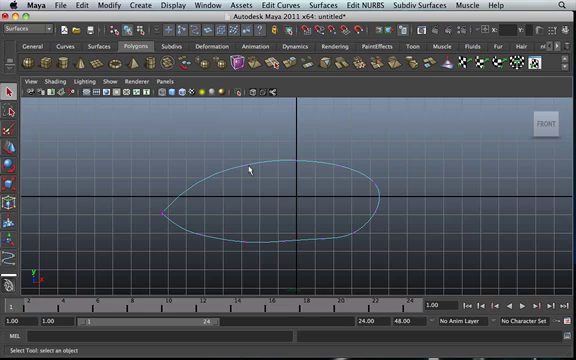
mouse_move(238, 182)
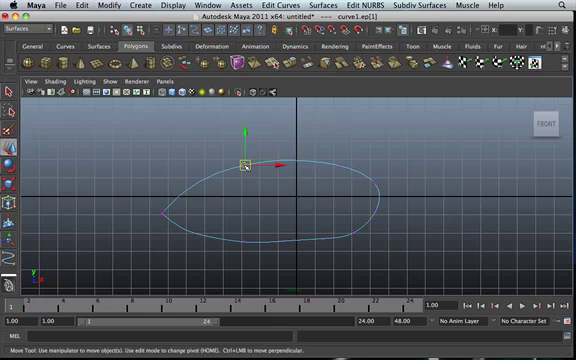
drag(248, 164, 248, 144)
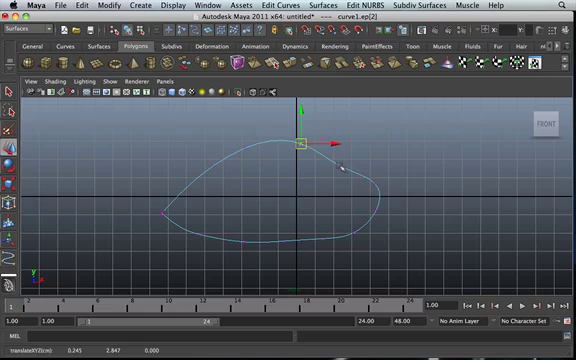
drag(304, 148, 348, 150)
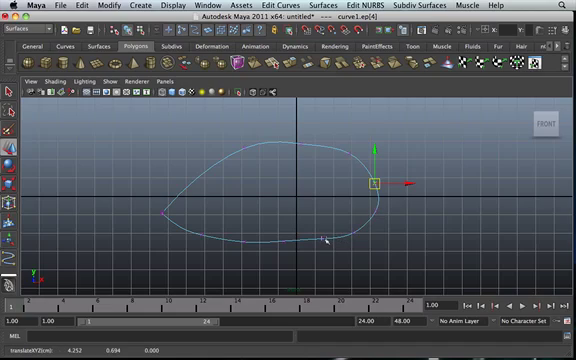
drag(372, 184, 320, 254)
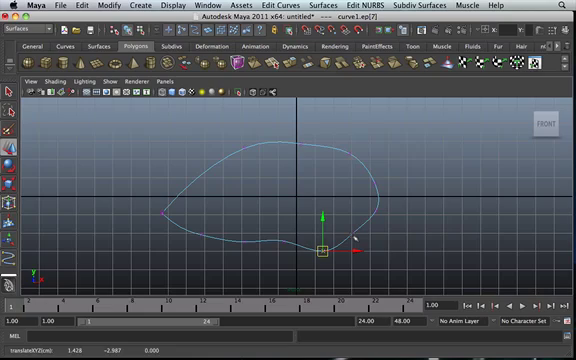
drag(318, 252, 356, 236)
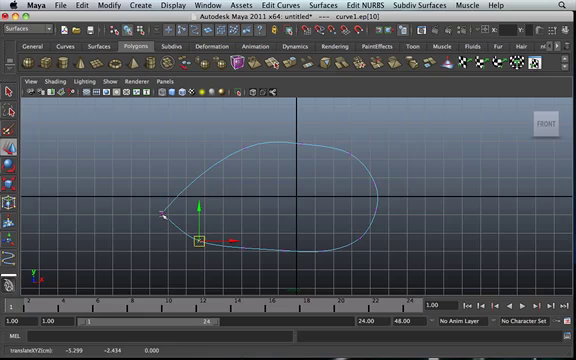
drag(200, 236, 160, 218)
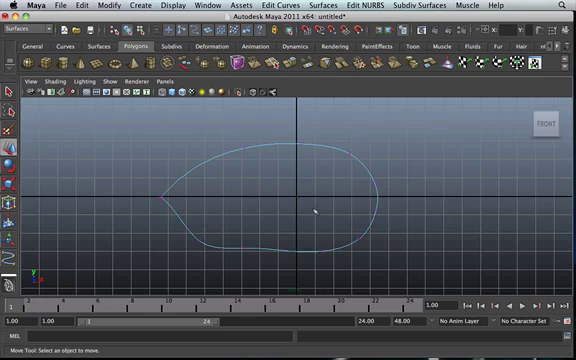
mouse_move(424, 206)
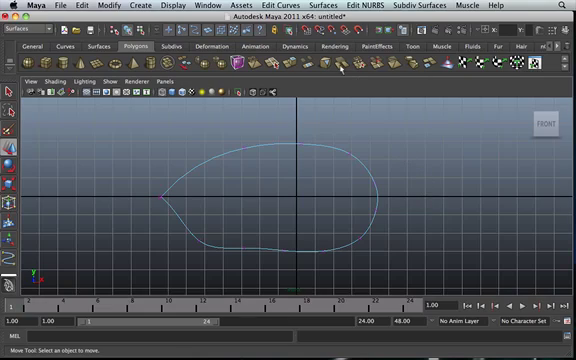
mouse_move(276, 130)
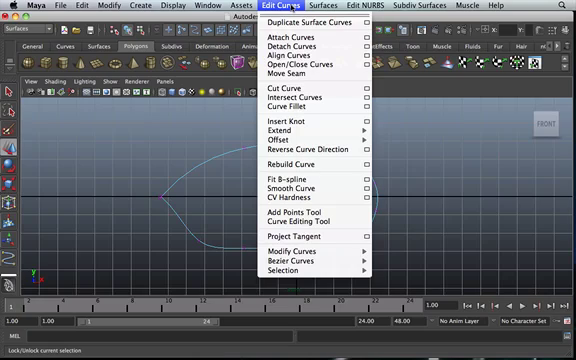
mouse_move(308, 220)
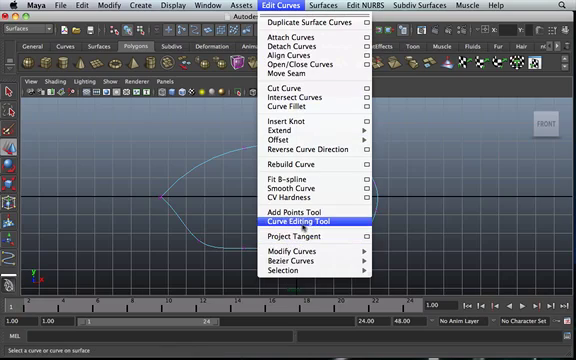
Attach the Curve Editing Tool manipulator to the curve and slide it to the upper right
click(316, 220)
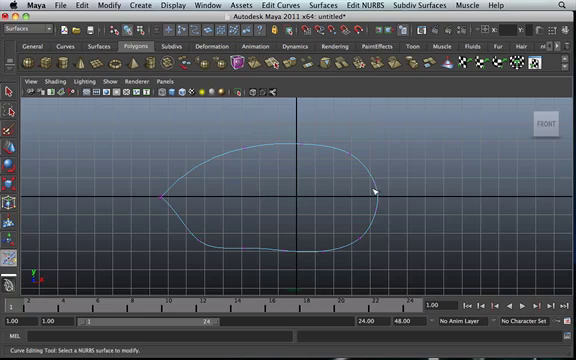
click(376, 184)
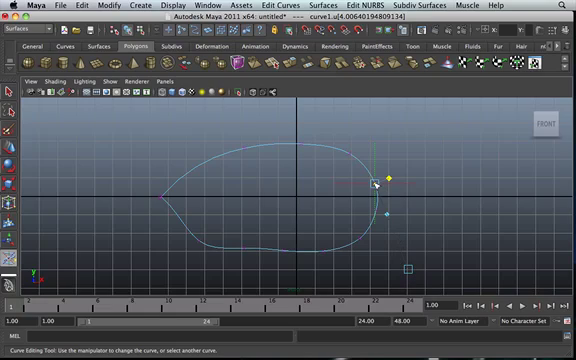
drag(384, 180, 380, 158)
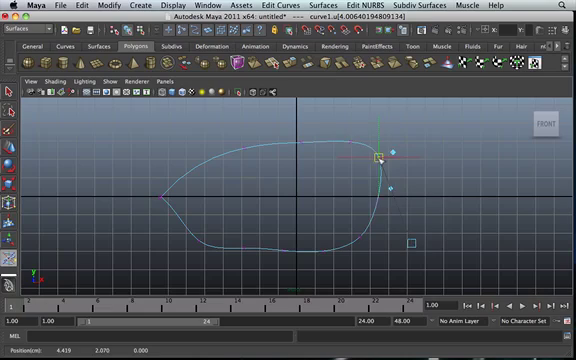
drag(380, 160, 324, 196)
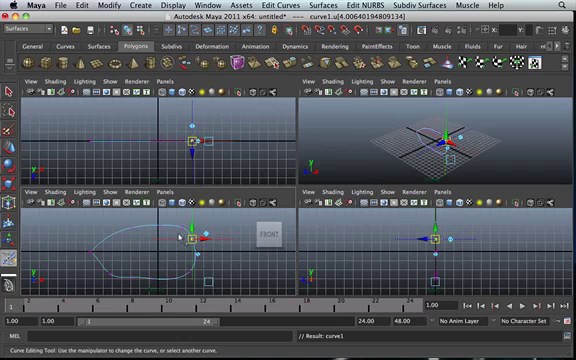
drag(178, 236, 204, 244)
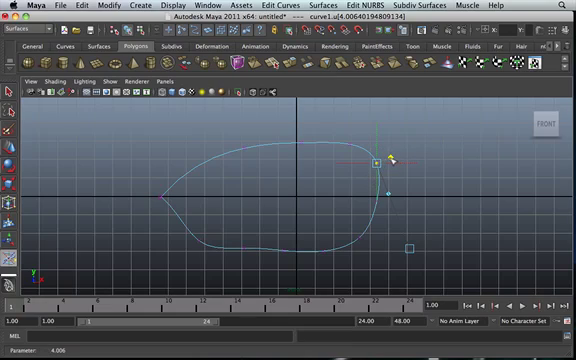
Bulge the top edge rounder with the tangent handle, then reposition the manipulator on the right side
drag(384, 160, 368, 140)
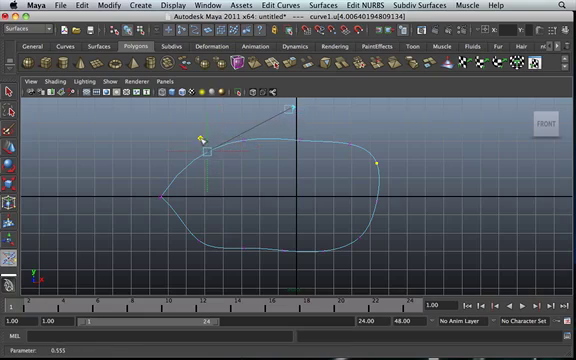
drag(204, 136, 164, 180)
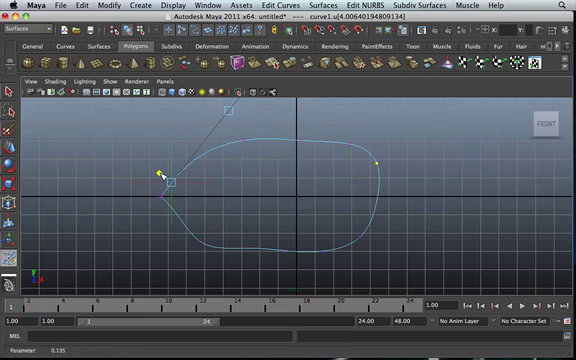
drag(168, 176, 384, 186)
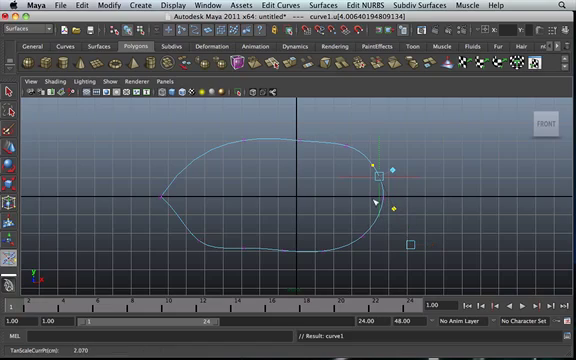
click(378, 176)
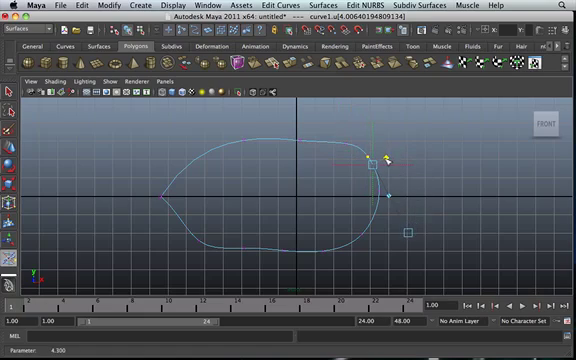
Pull the curve's right side inward and downward with the manipulator handles
drag(384, 164, 390, 196)
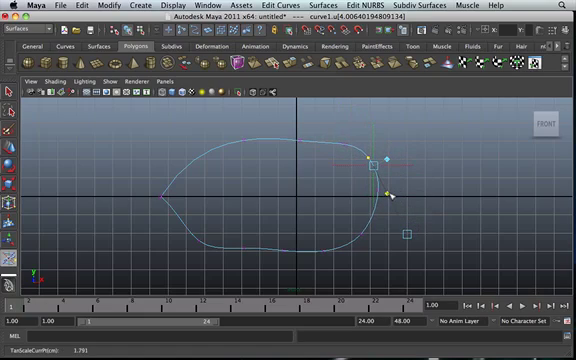
drag(388, 196, 376, 176)
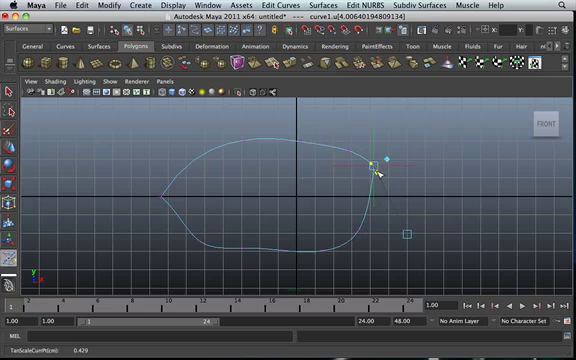
drag(380, 170, 372, 166)
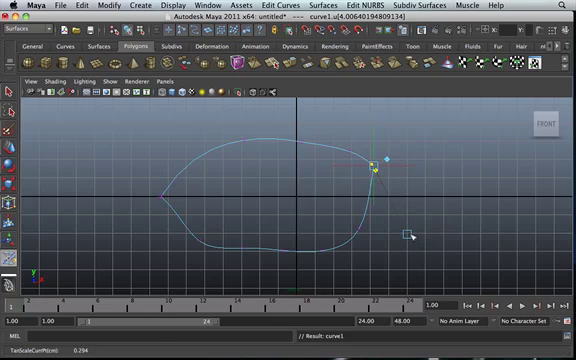
drag(376, 170, 360, 238)
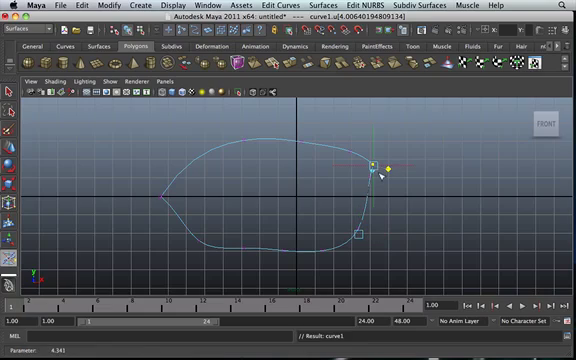
Straighten the right edge into an angled line near the top right corner
drag(378, 168, 384, 156)
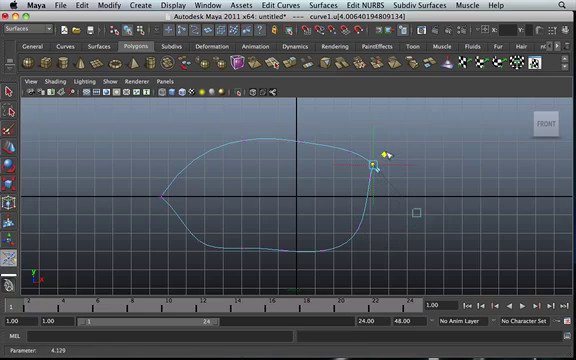
drag(384, 156, 430, 168)
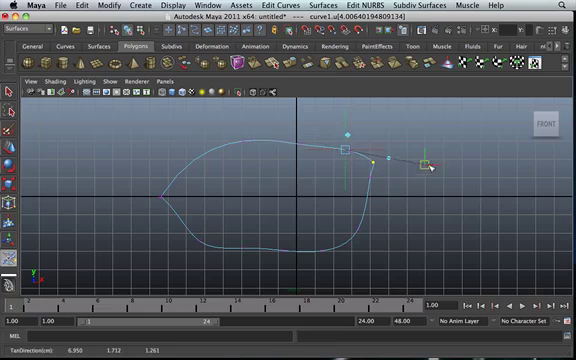
drag(430, 168, 398, 104)
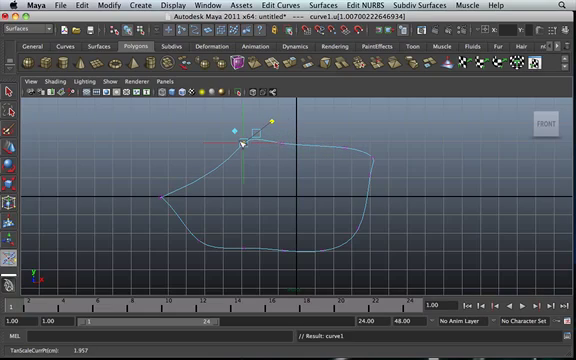
Raise a small hump on the top edge left of centre with the manipulator
drag(244, 142, 336, 150)
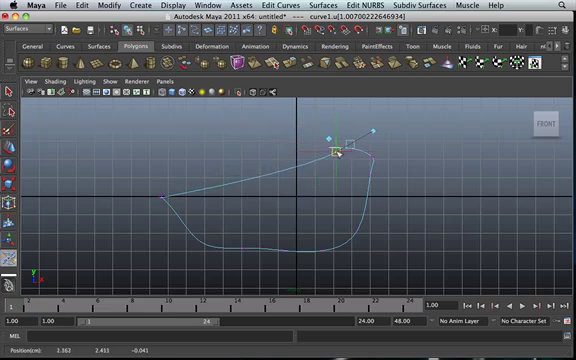
drag(336, 152, 244, 152)
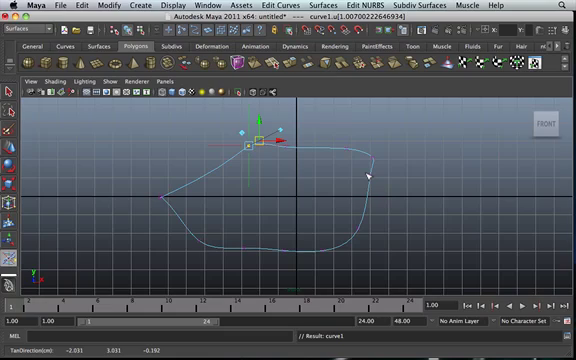
mouse_move(342, 180)
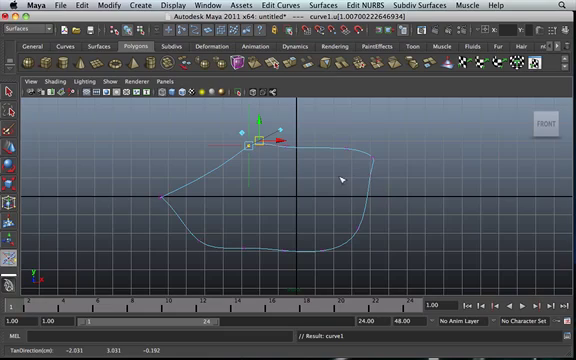
mouse_move(430, 128)
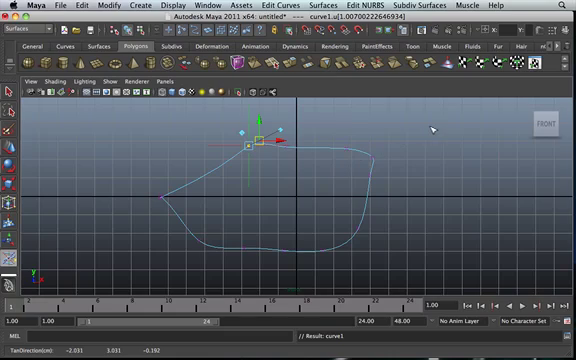